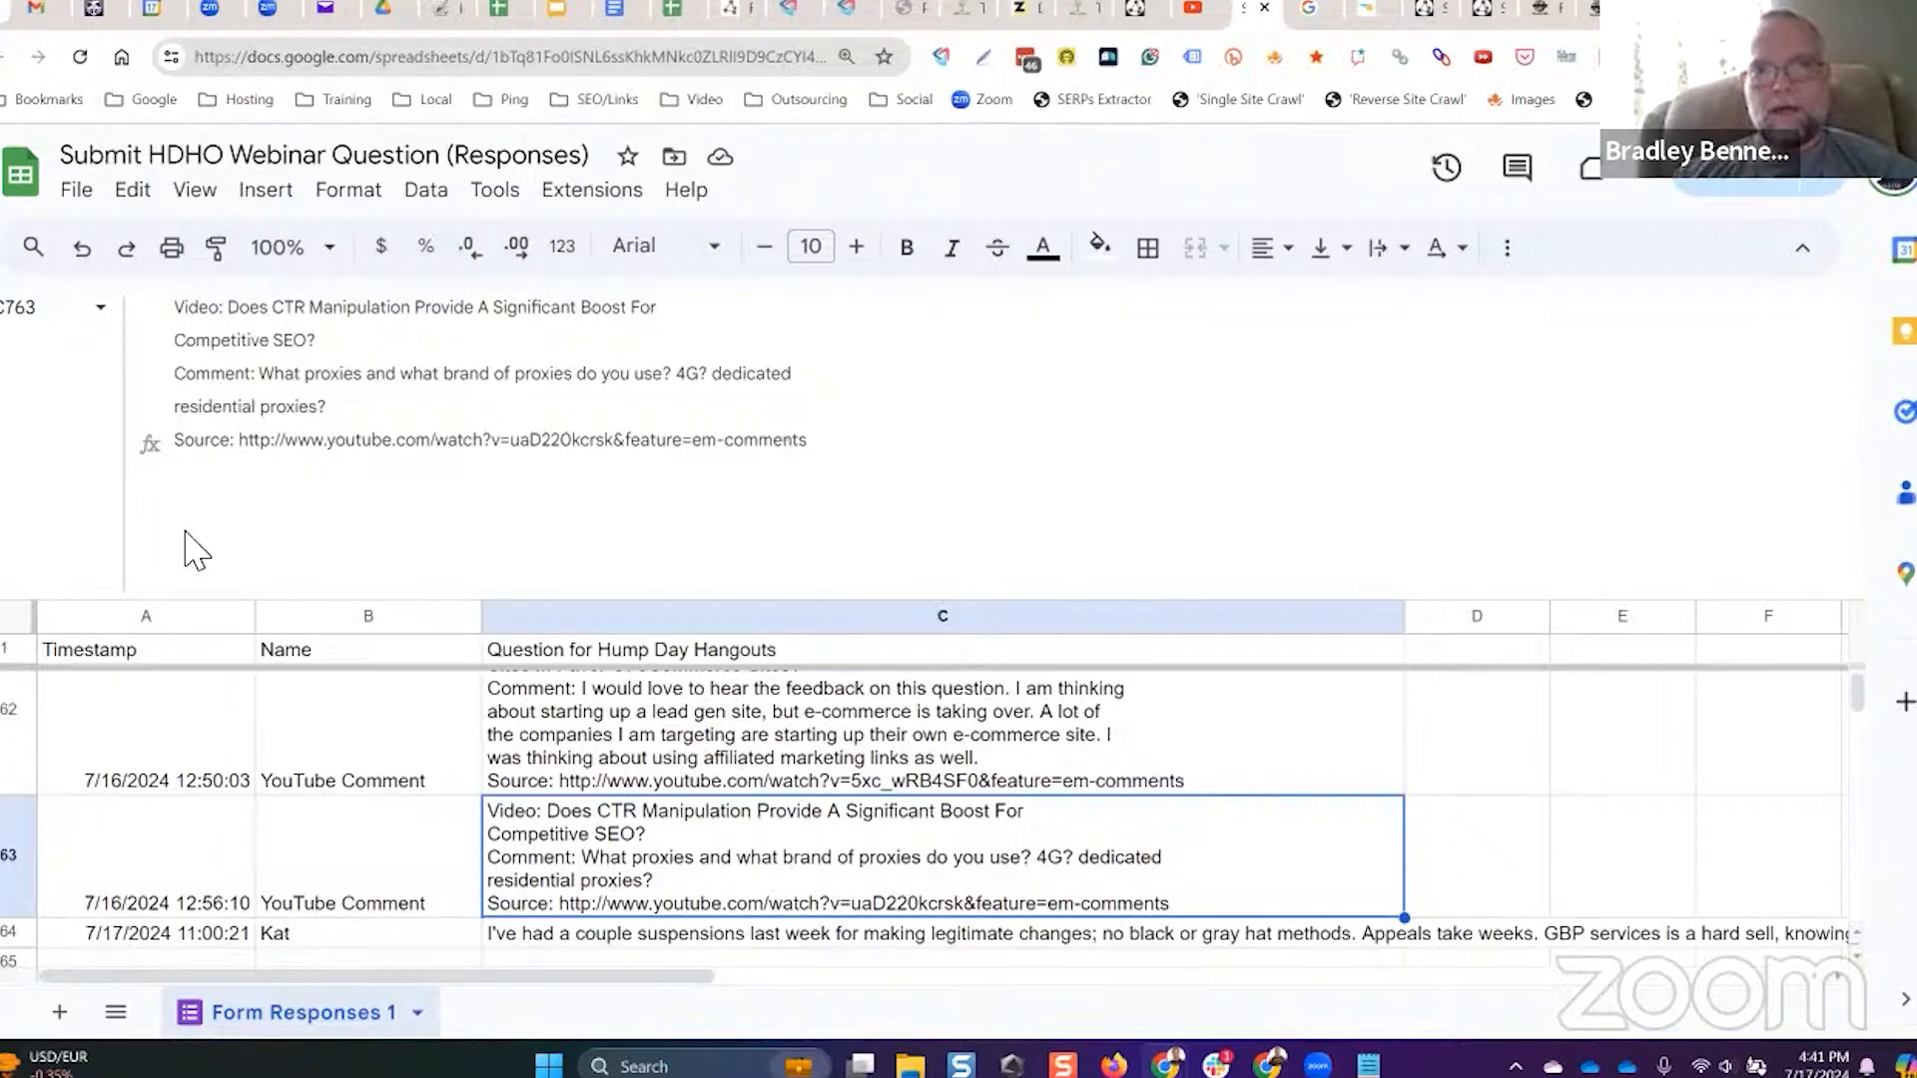
mouse_move(641, 391)
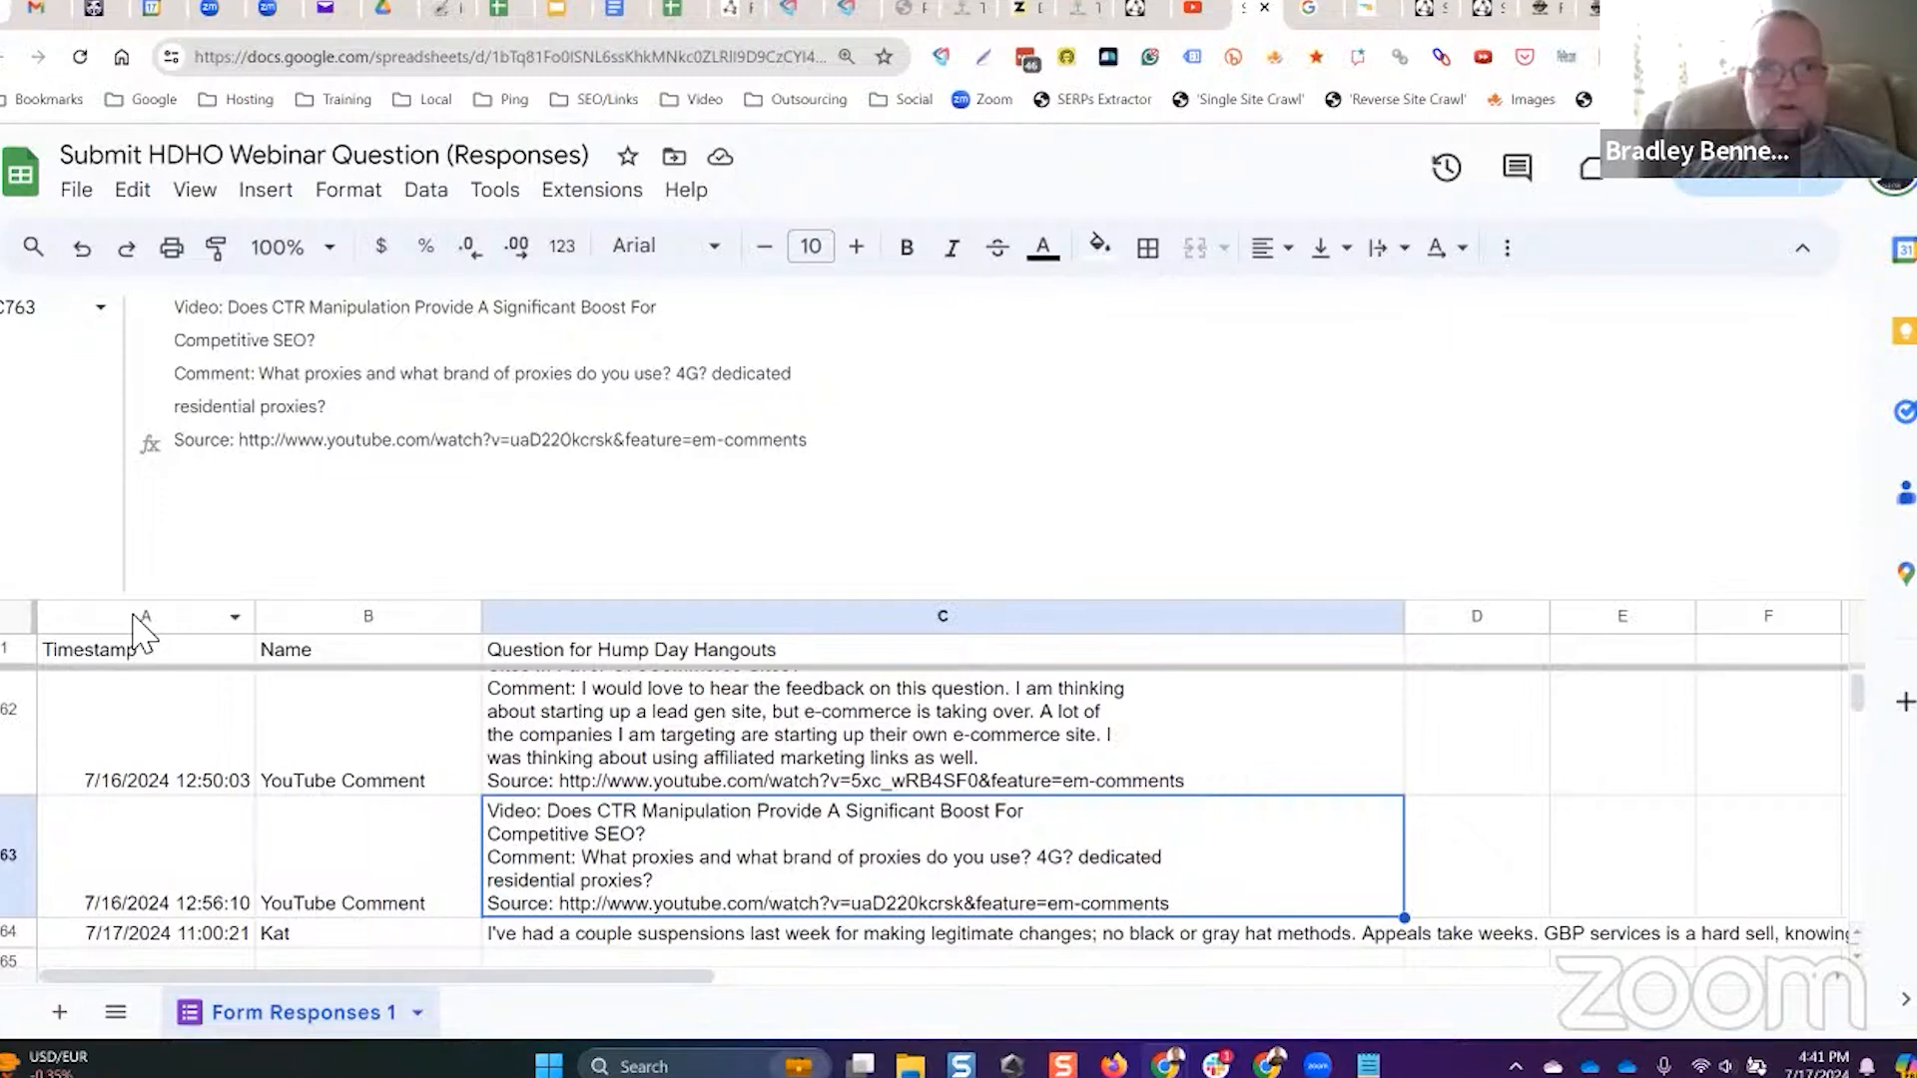
mouse_move(1090, 527)
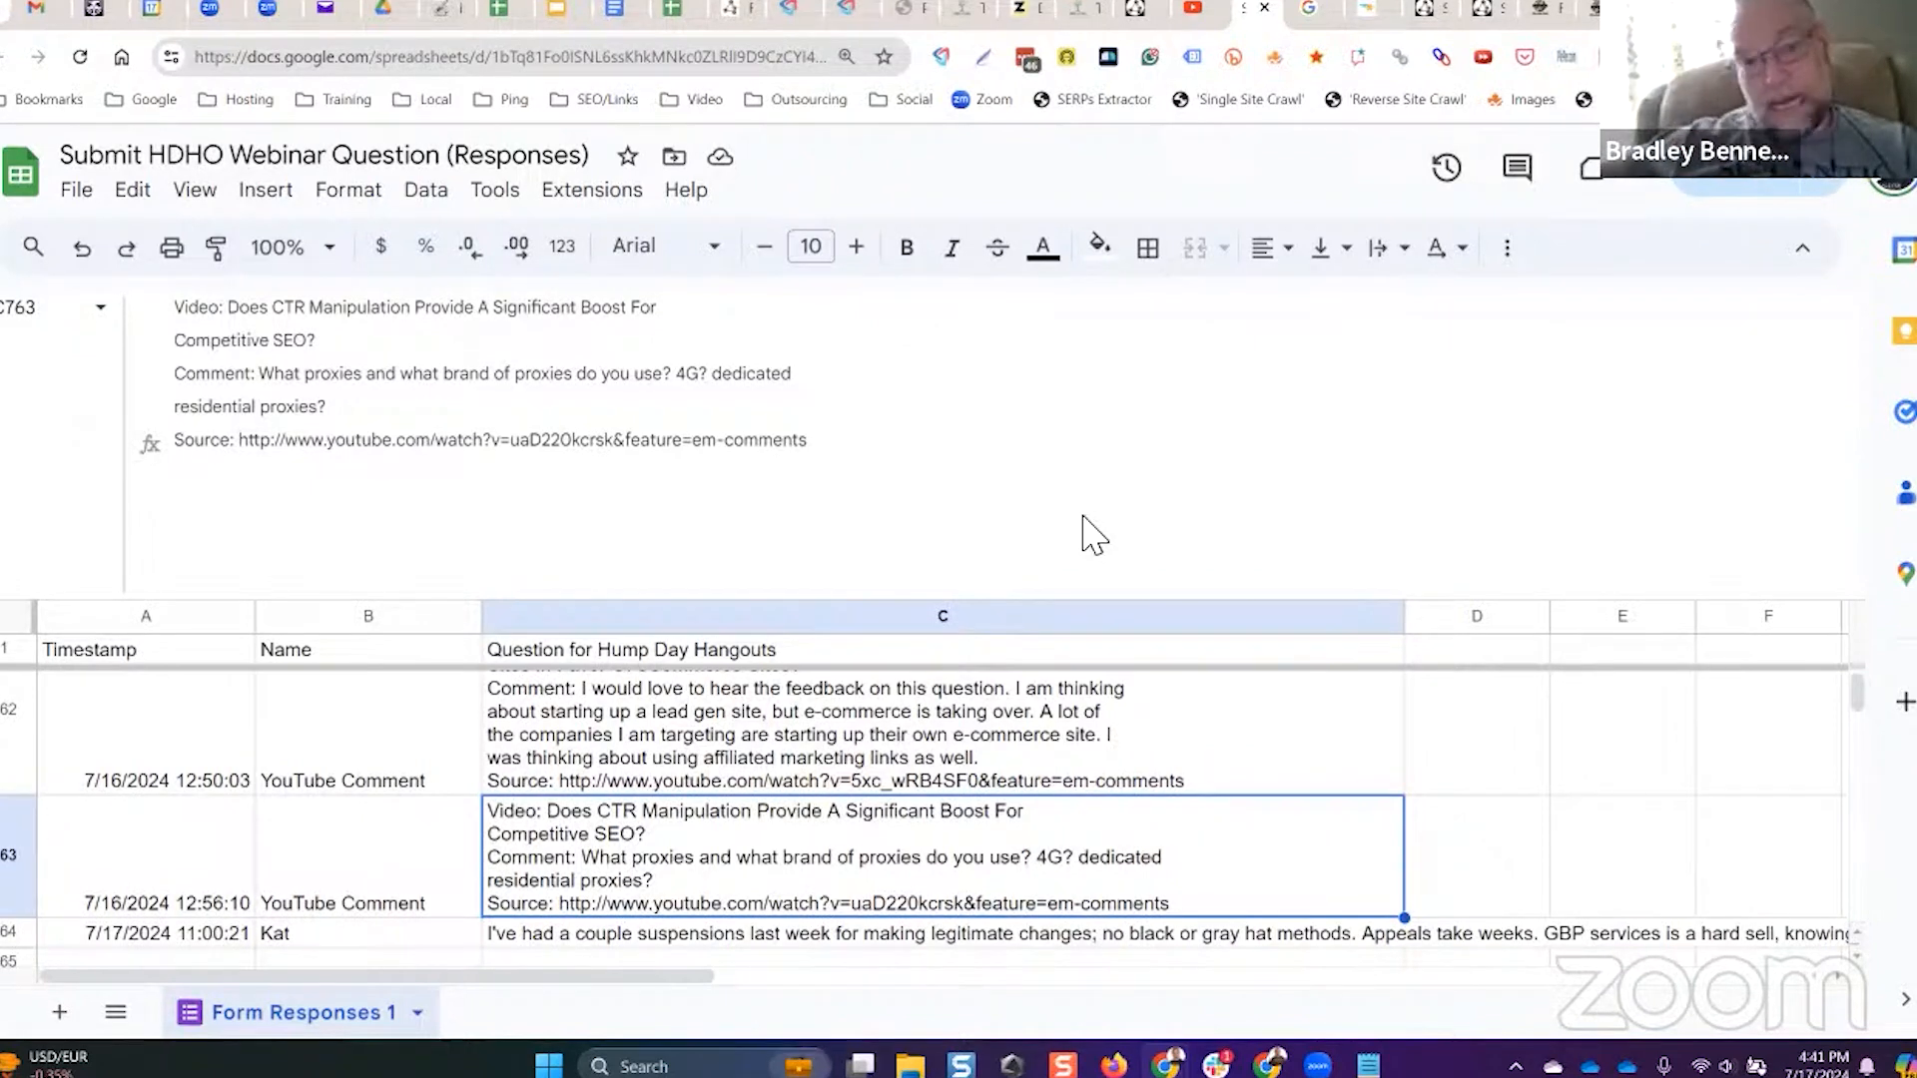
mouse_move(770, 415)
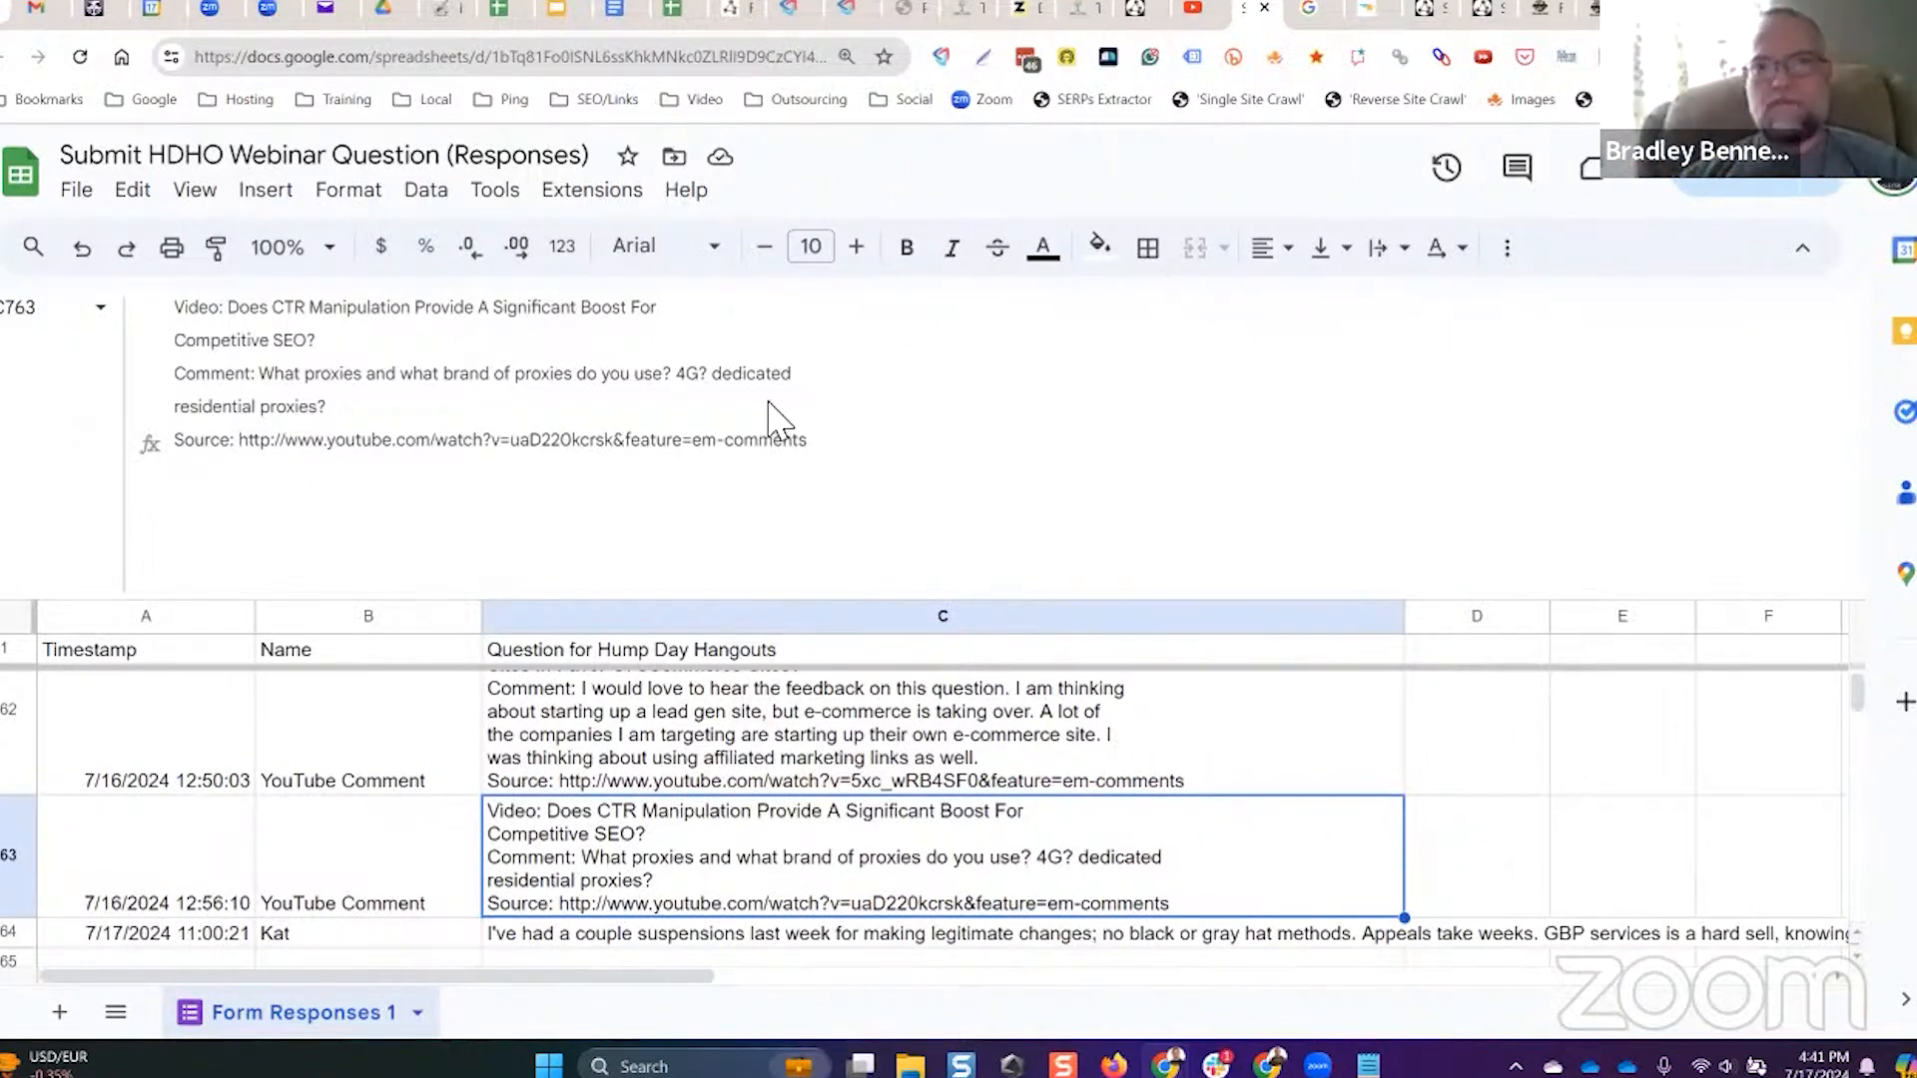
Step: Expand cell C64 to read the full GBP suspension question and confirm no later responses
double_click(691, 373)
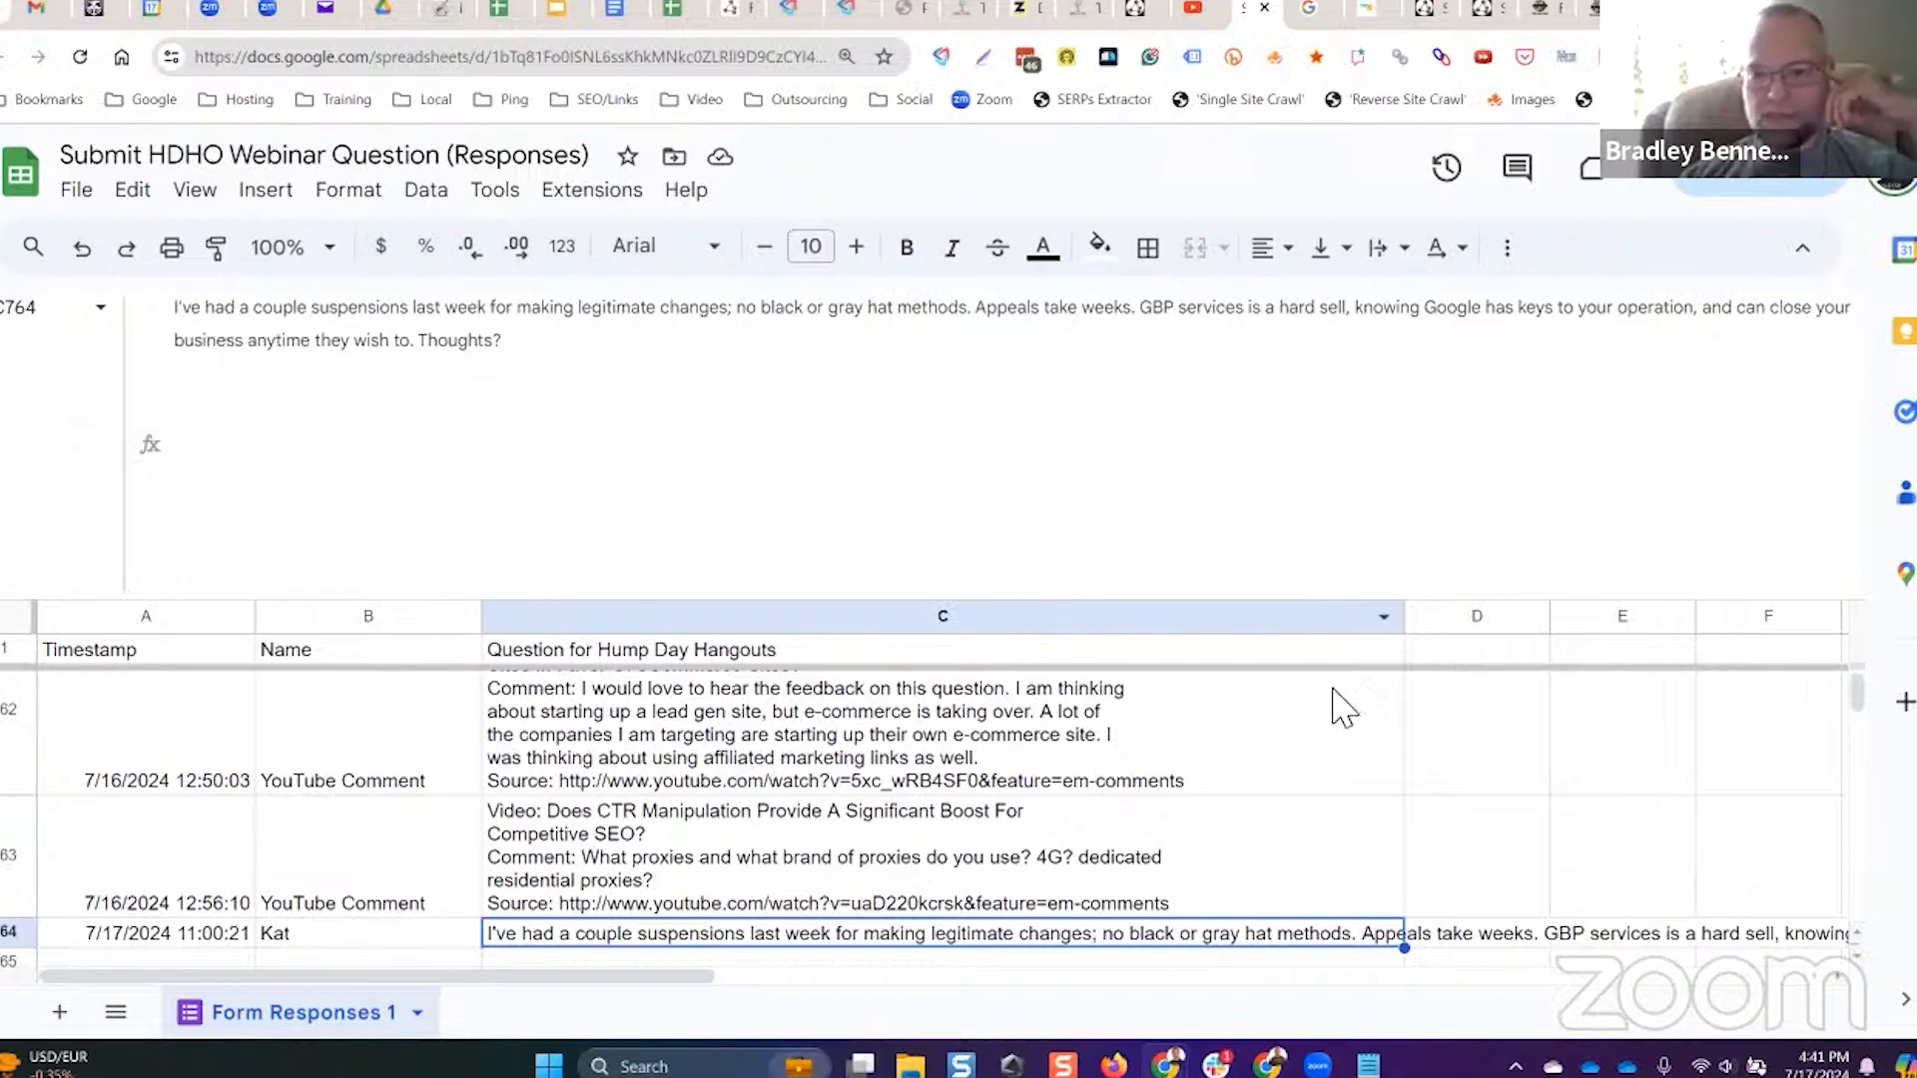
scroll("down", 3)
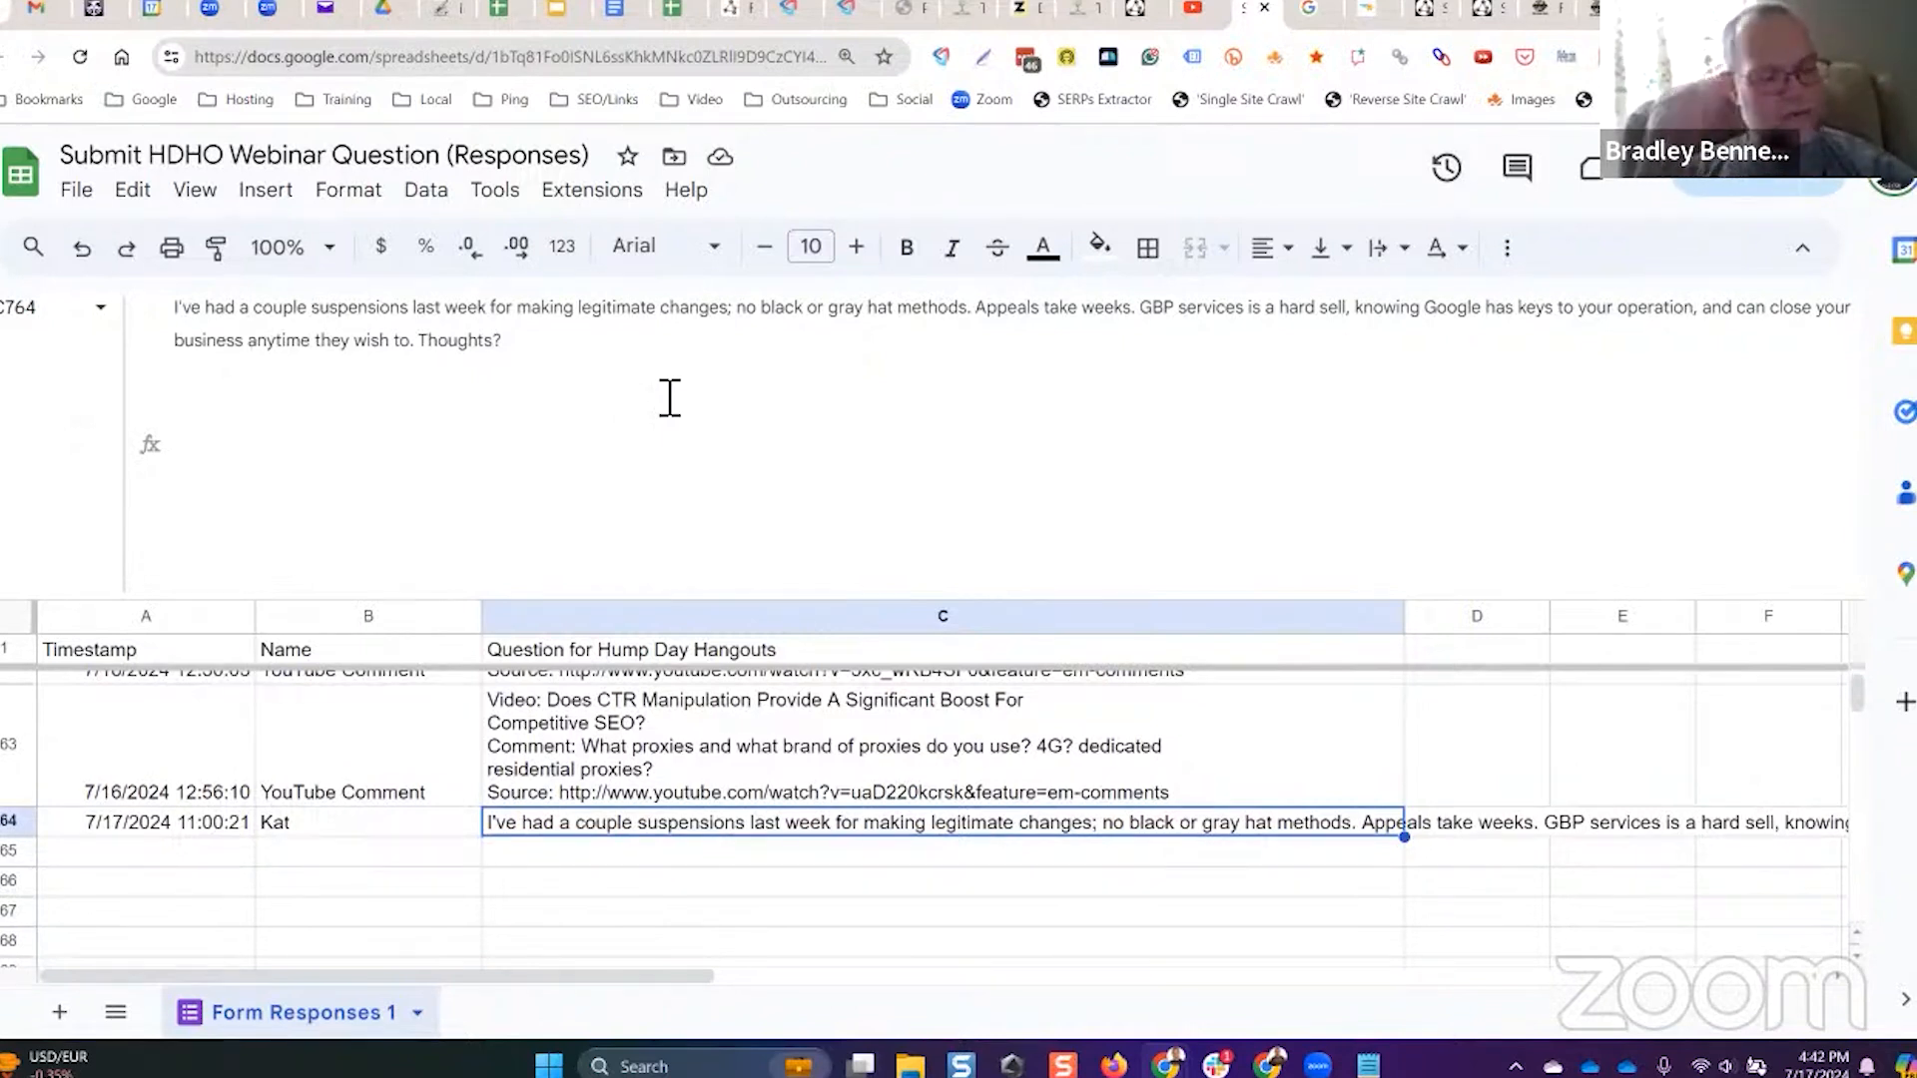
mouse_move(517, 969)
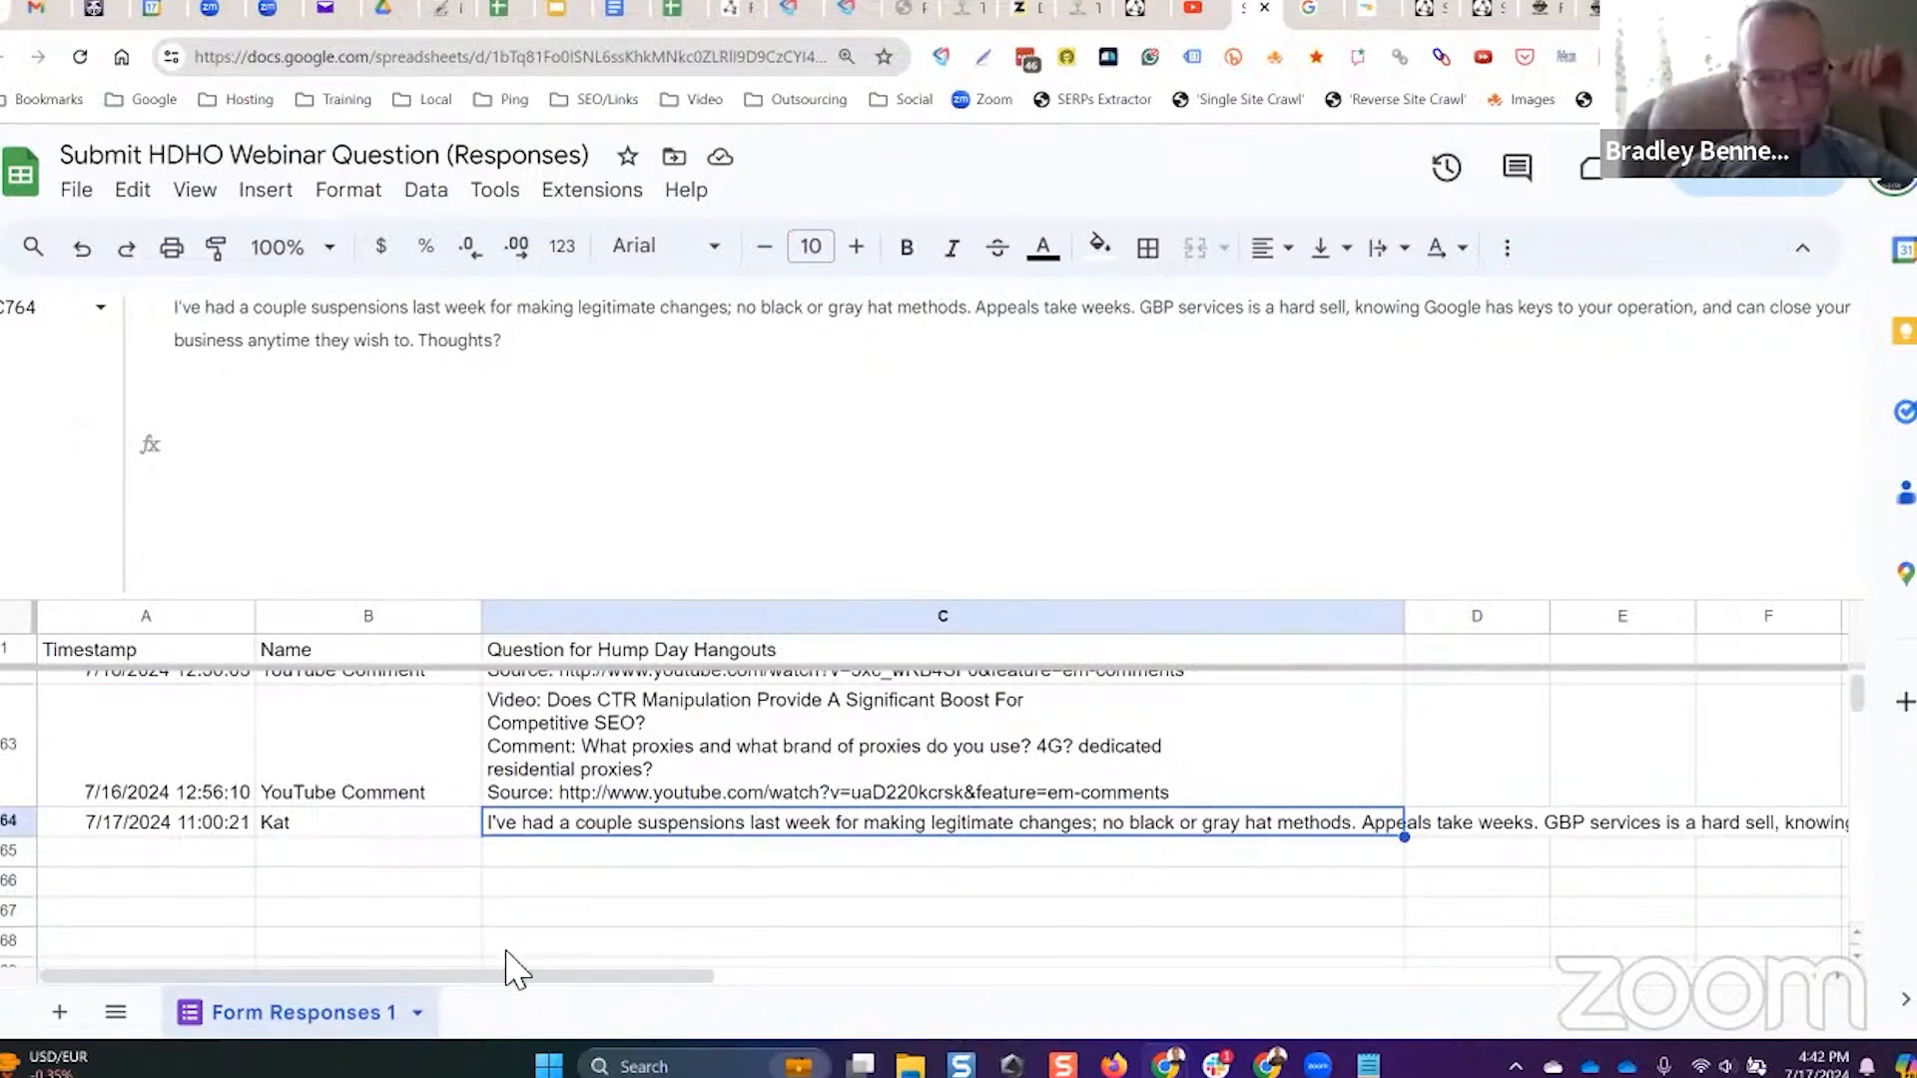
mouse_move(629, 605)
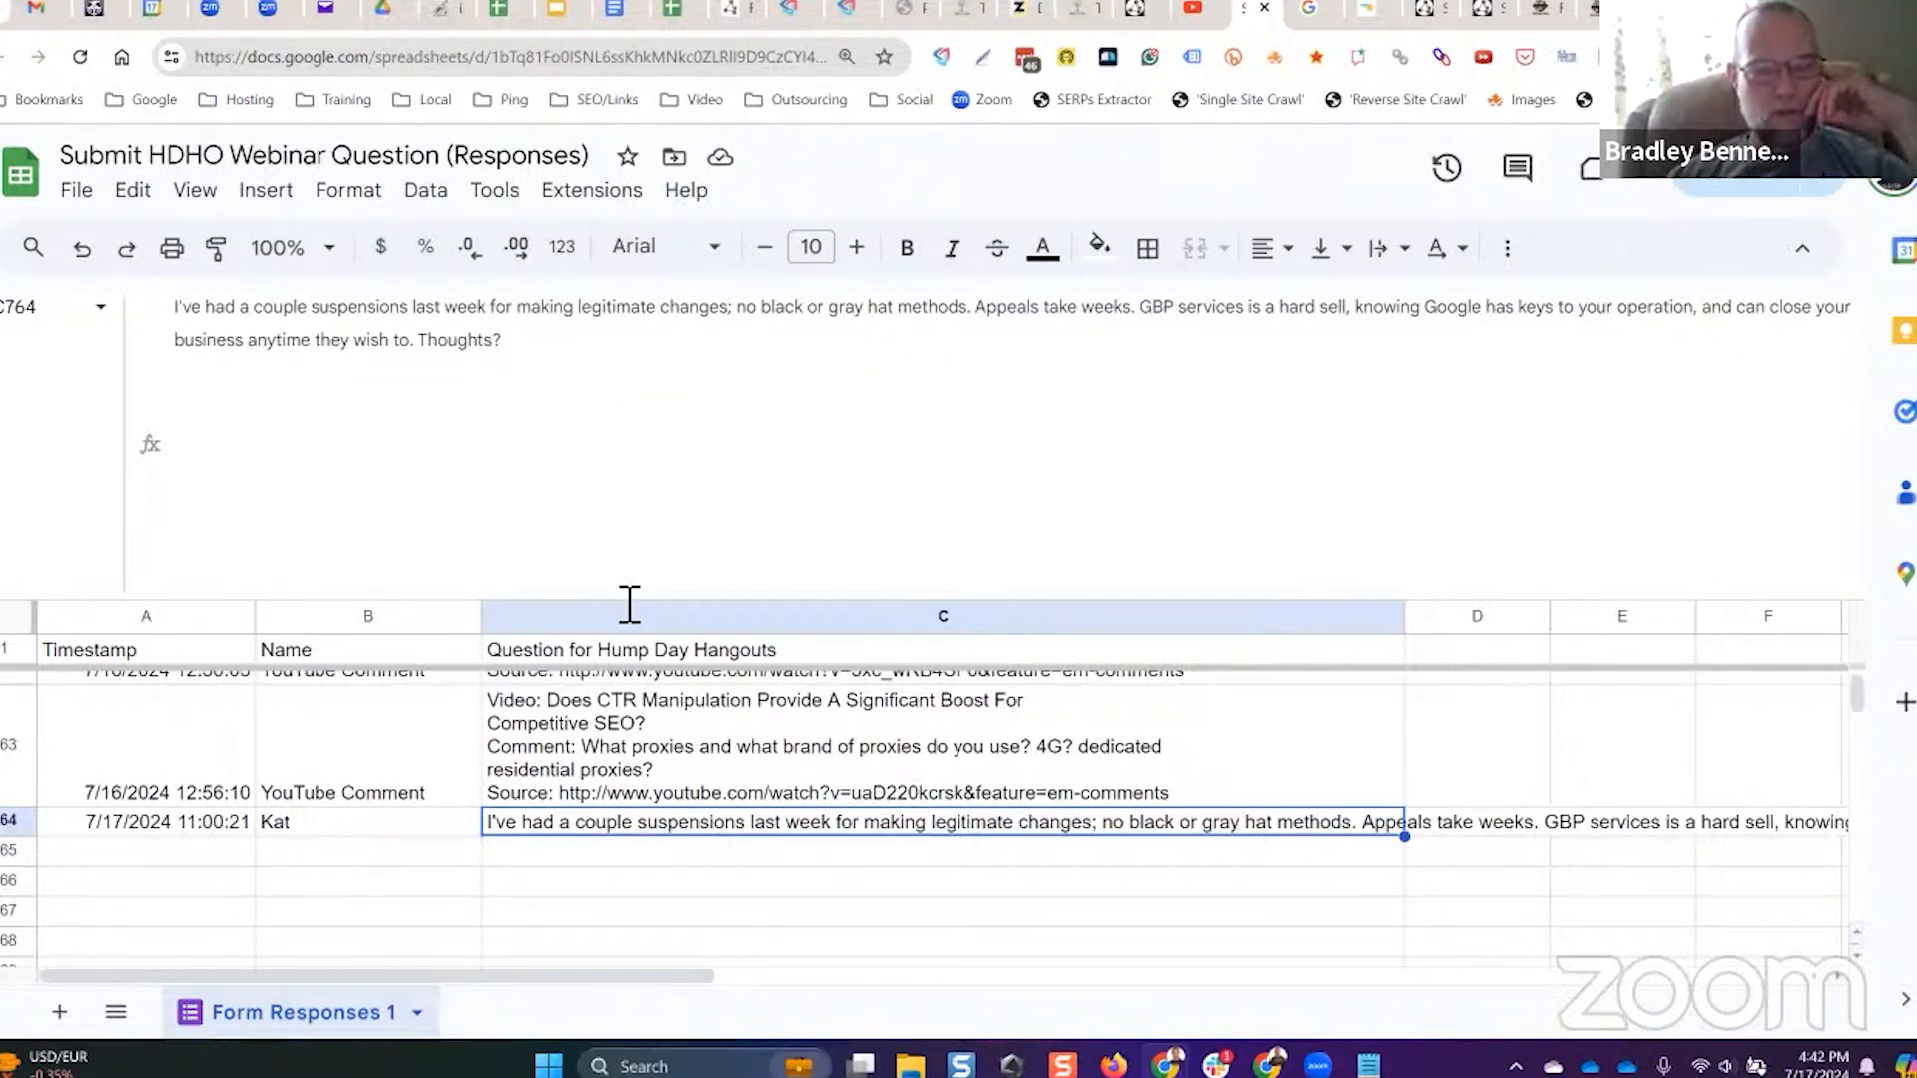